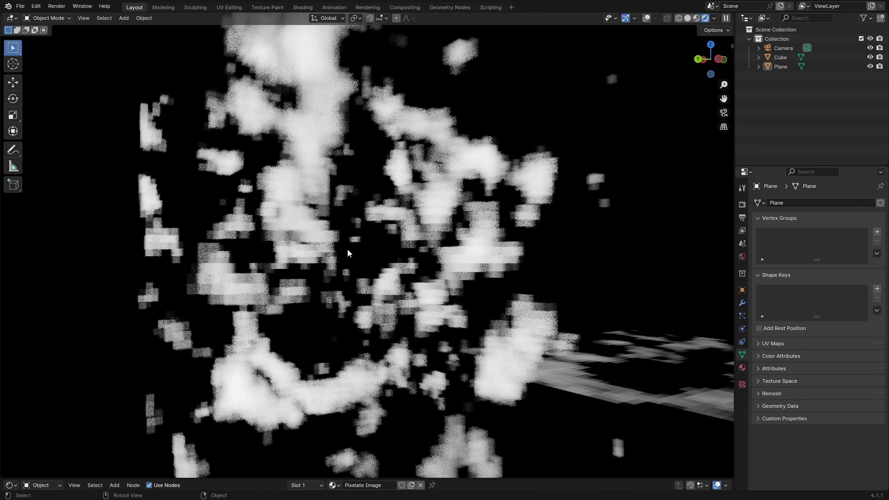
# Open the File menu to reach the New file templates.
pyautogui.click(20, 6)
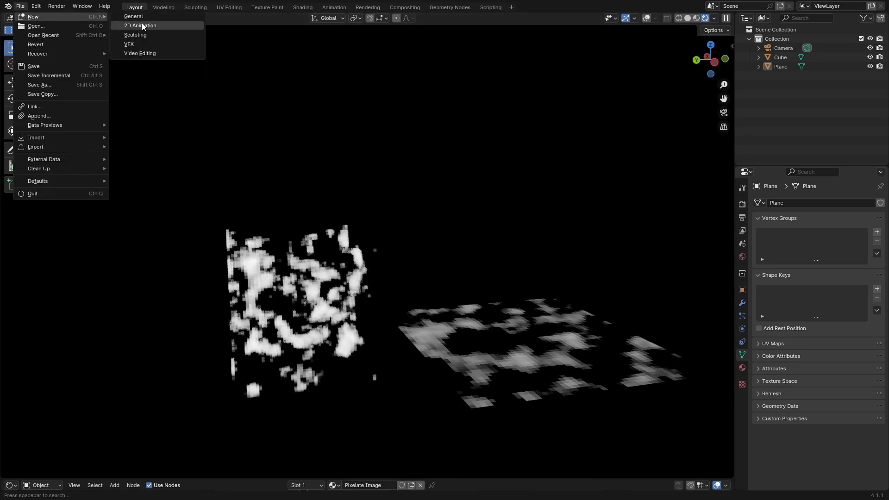
# Start a General file, turn the Timeline into a Shader Editor, and delete camera and light.
pyautogui.click(133, 16)
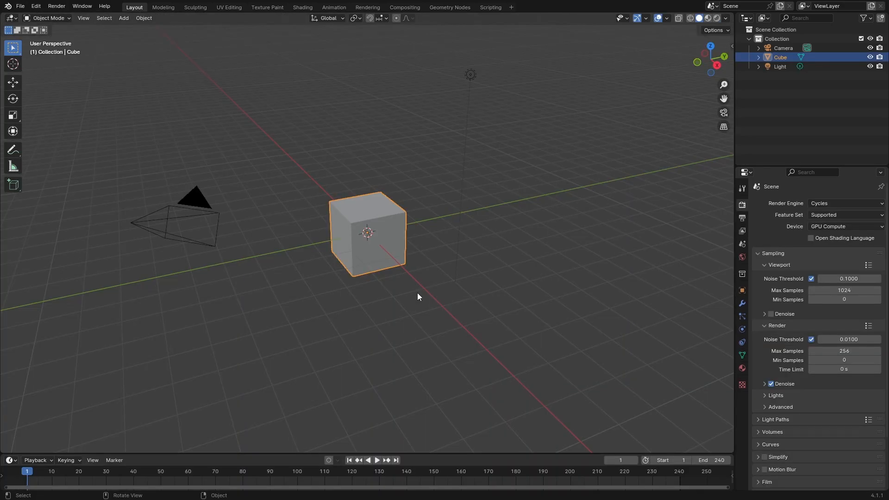
pyautogui.click(9, 460)
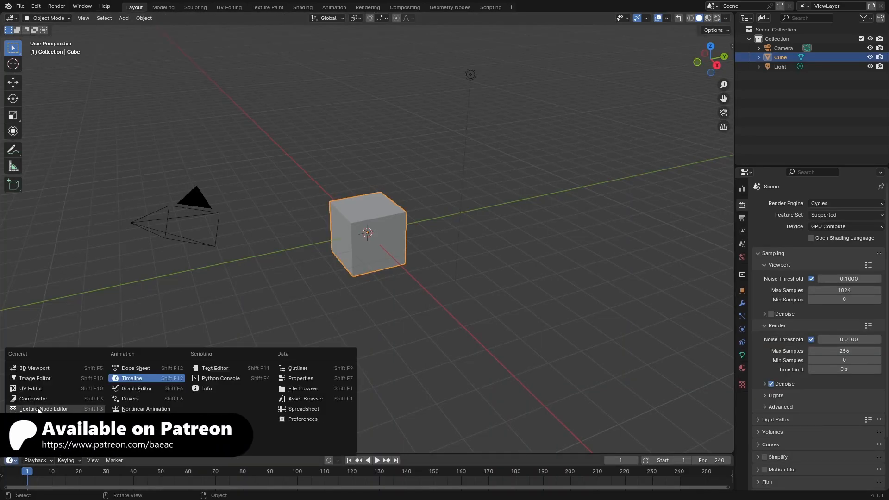
pyautogui.click(193, 389)
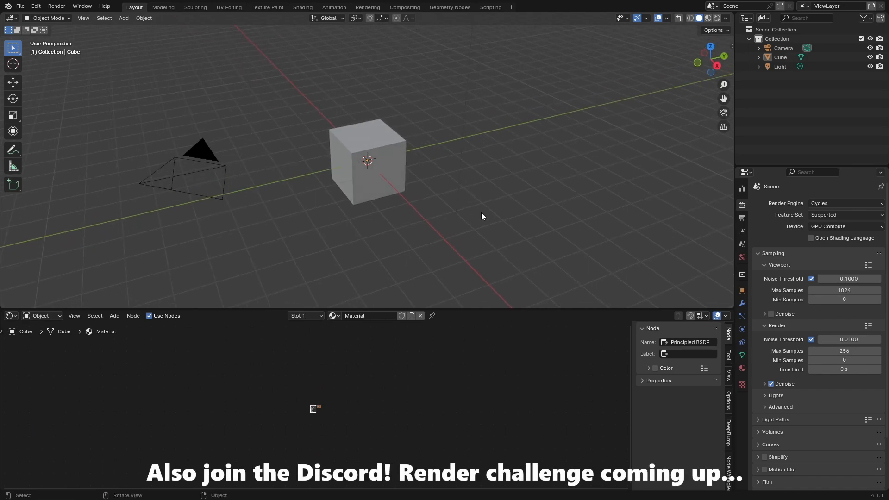
pyautogui.click(261, 156)
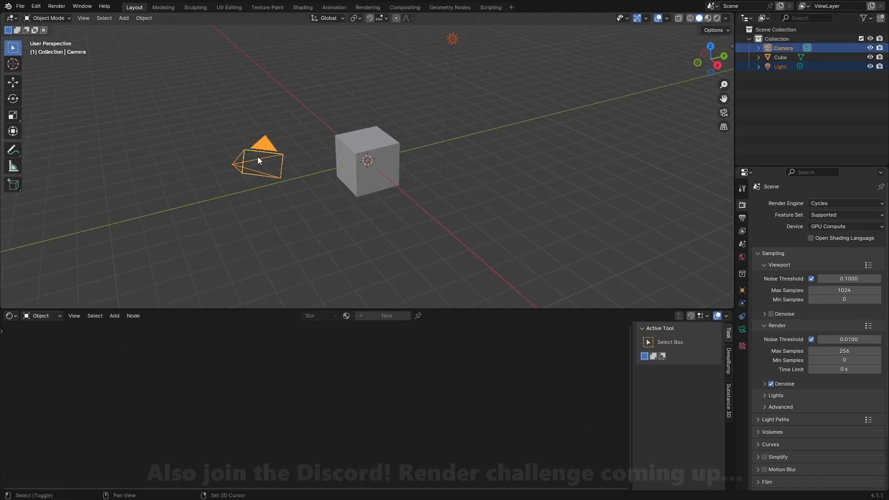
pyautogui.click(705, 17)
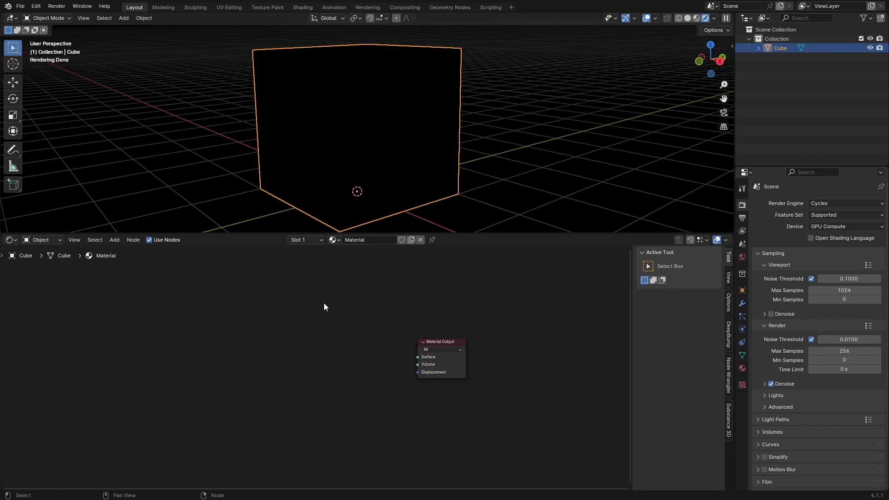
# Add Noise Texture and Brightness/Contrast (bright −75, contrast 500) into the Volume output.
pyautogui.write('n')
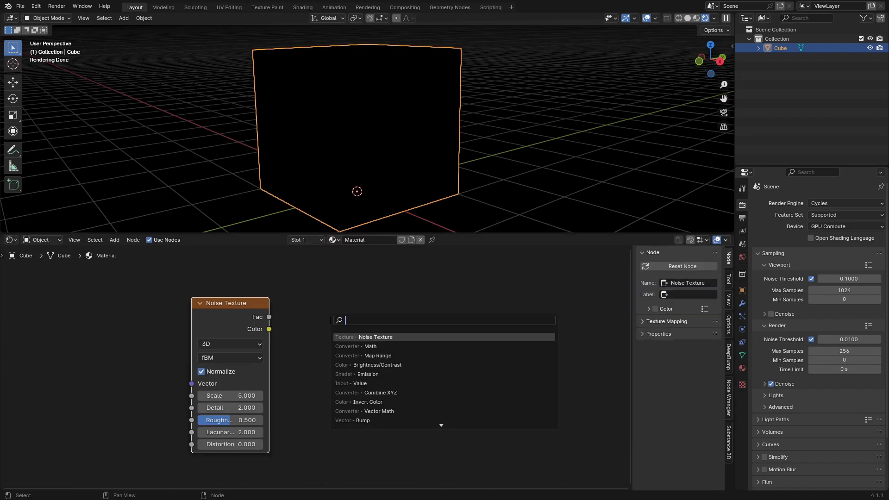
pyautogui.click(376, 364)
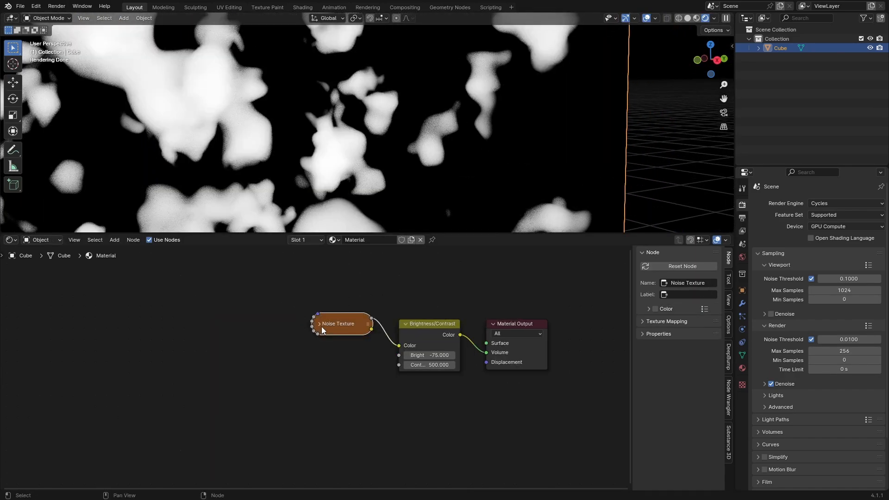
# Add Texture Coordinate and Separate Color, linking Generated to Color and Blue to the noise.
pyautogui.click(114, 239)
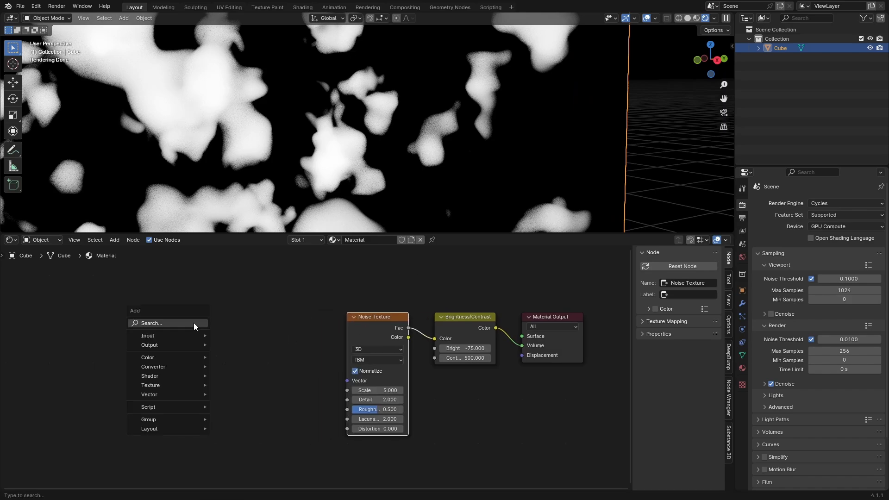
pyautogui.click(148, 336)
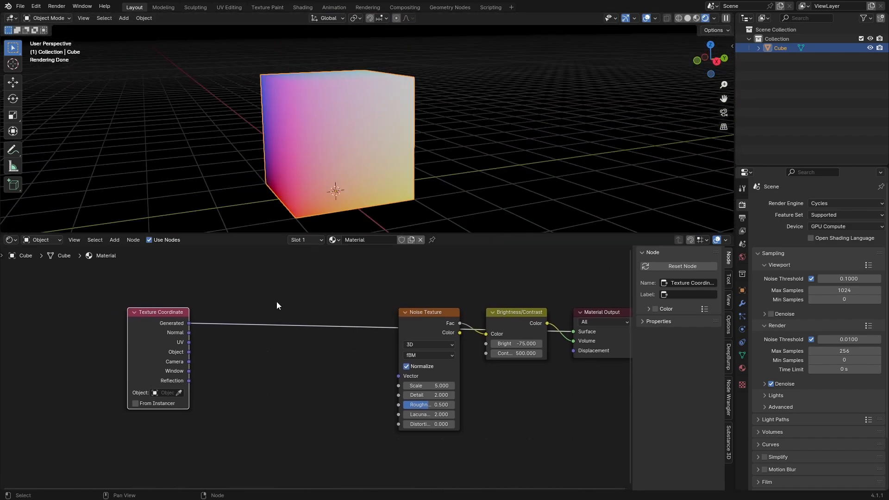
pyautogui.write('se')
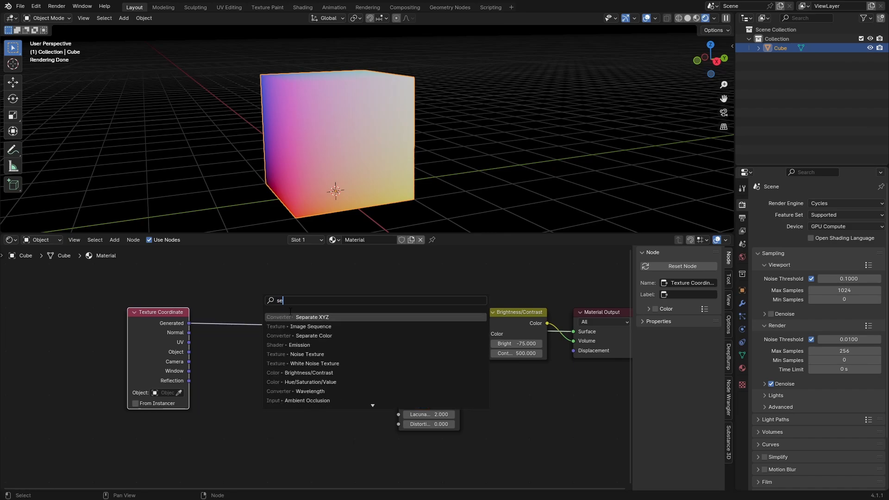
pyautogui.moveTo(313, 335)
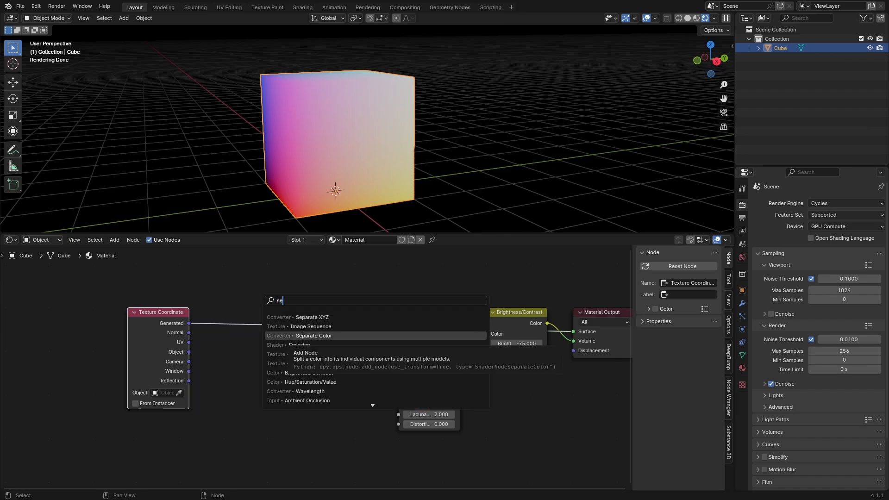
pyautogui.click(312, 335)
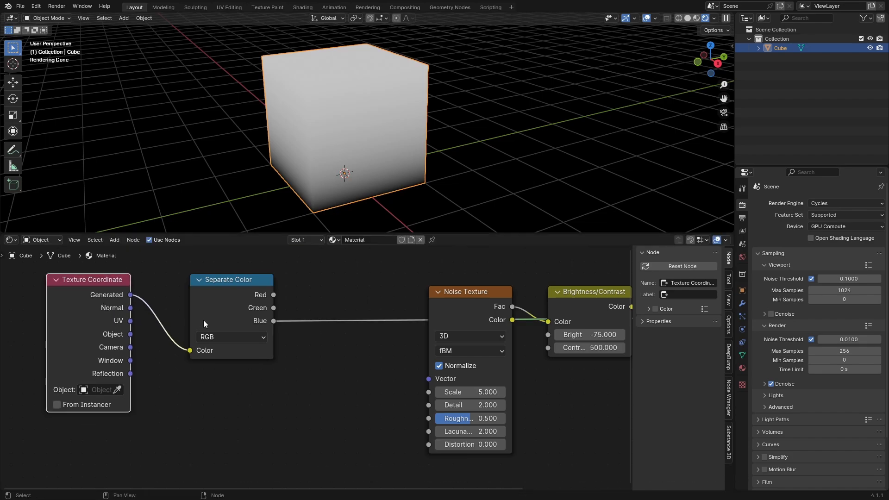
# Relink Separate Color's Red output to the Noise Texture instead of Blue.
pyautogui.click(231, 311)
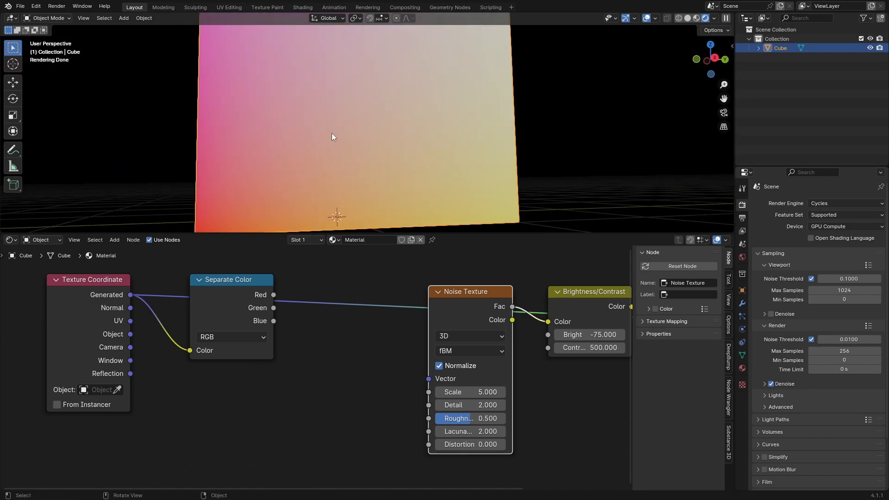
pyautogui.moveTo(326, 138)
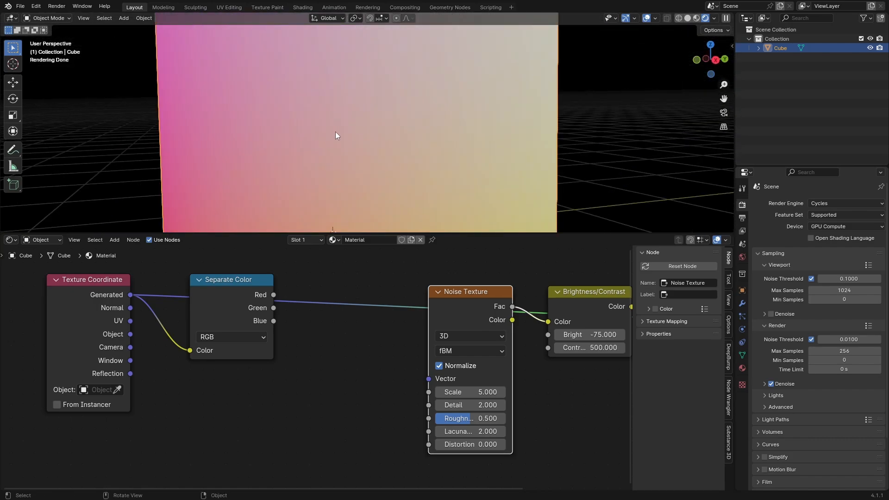
pyautogui.moveTo(318, 115)
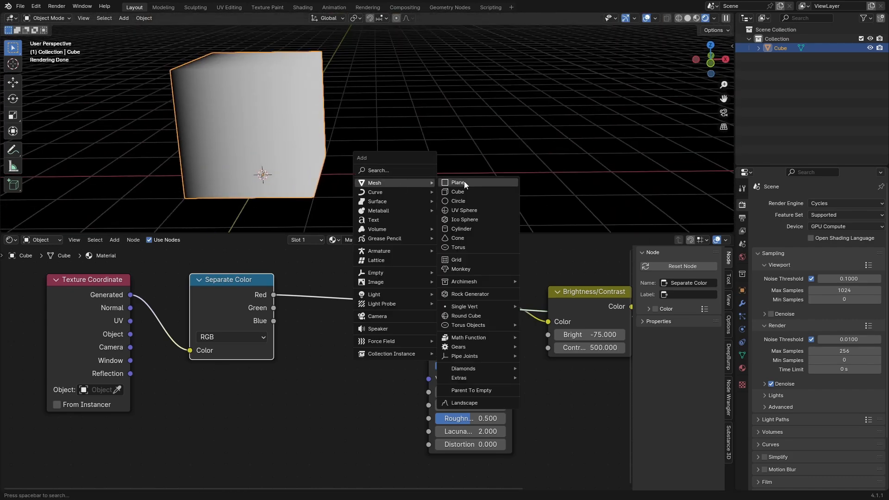
# Add a plane, stand it upright beside the cube, and repeat it into stepped slices.
pyautogui.click(458, 182)
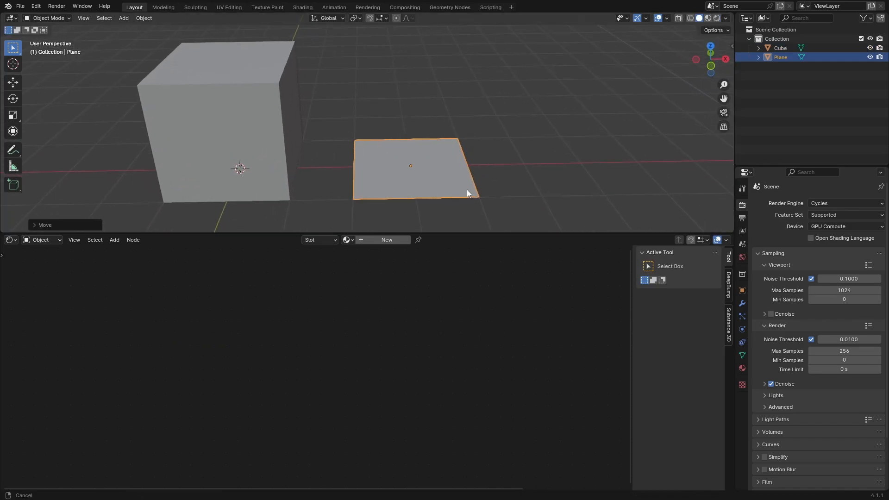
pyautogui.press('Tab')
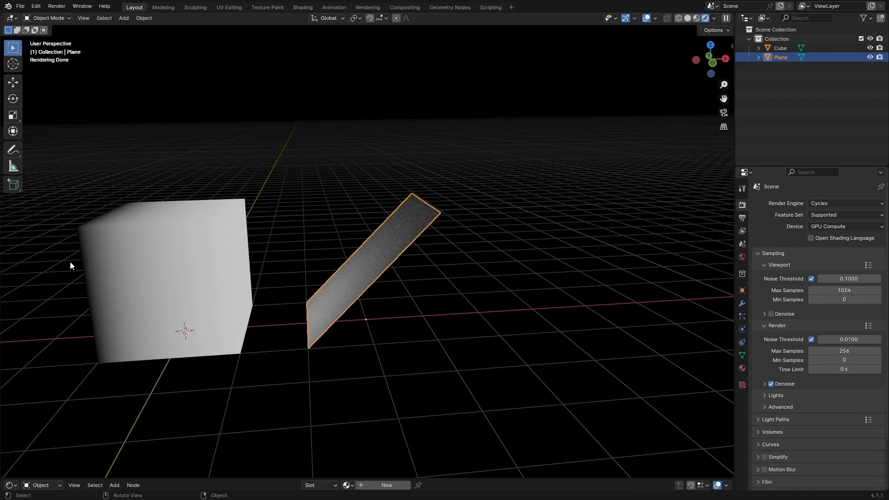
pyautogui.moveTo(425, 206)
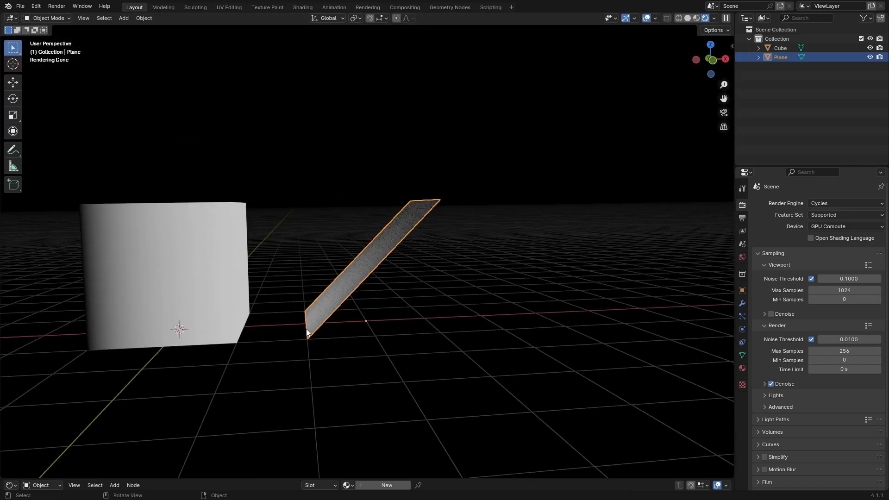
pyautogui.press('Tab')
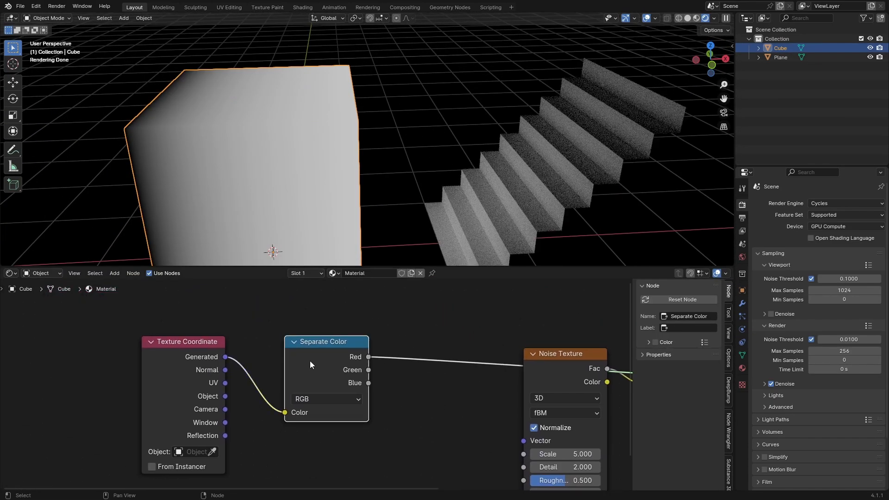
# Add a Vector Math node between the coordinates and the noise, set to Snap.
pyautogui.write('mat')
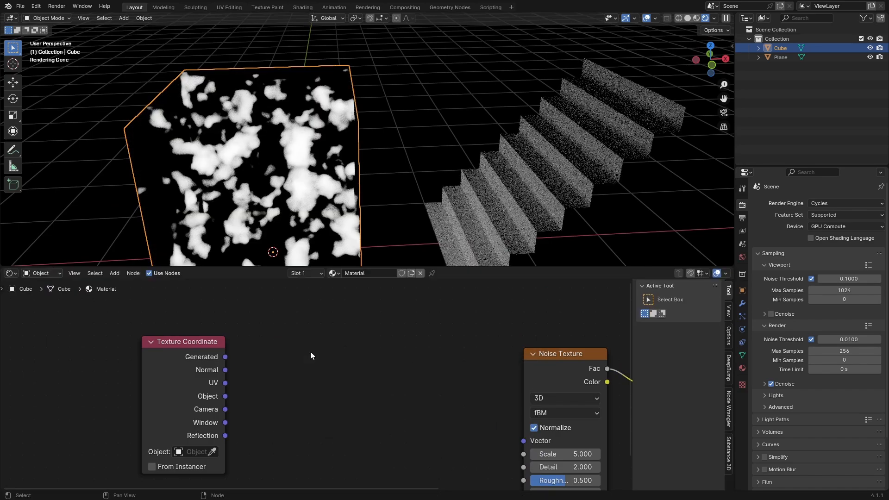
pyautogui.write('ve')
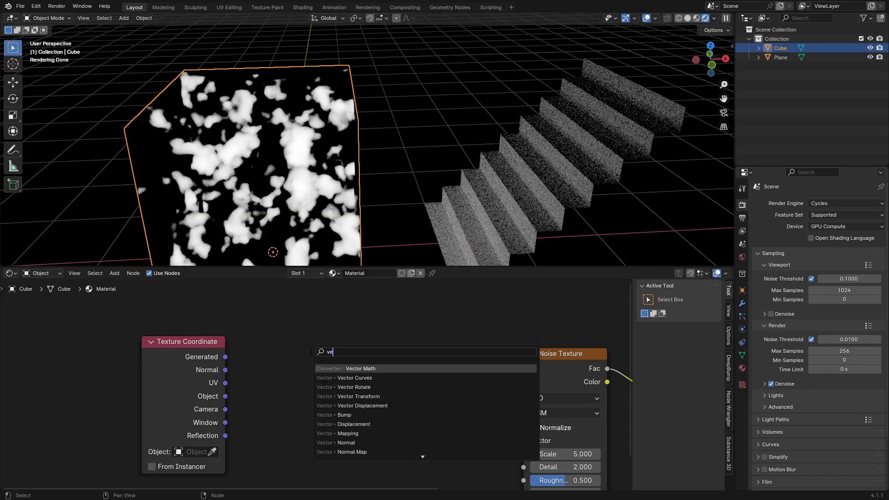
pyautogui.click(360, 368)
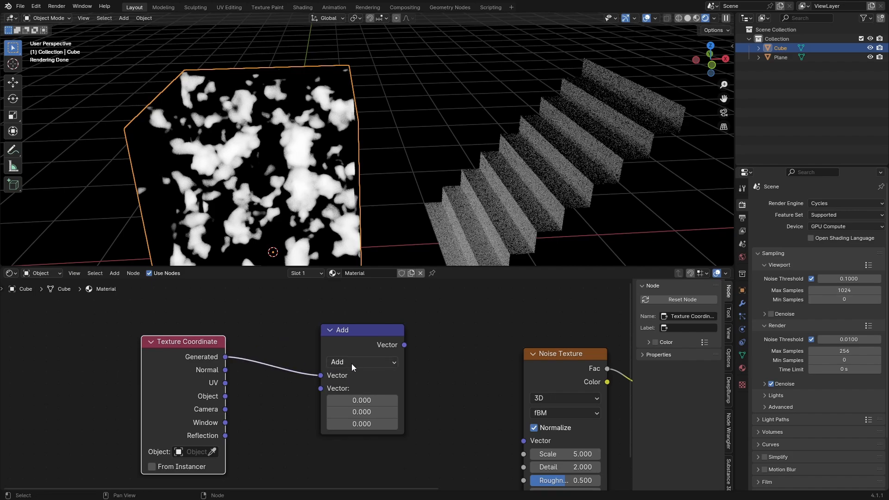
pyautogui.click(361, 361)
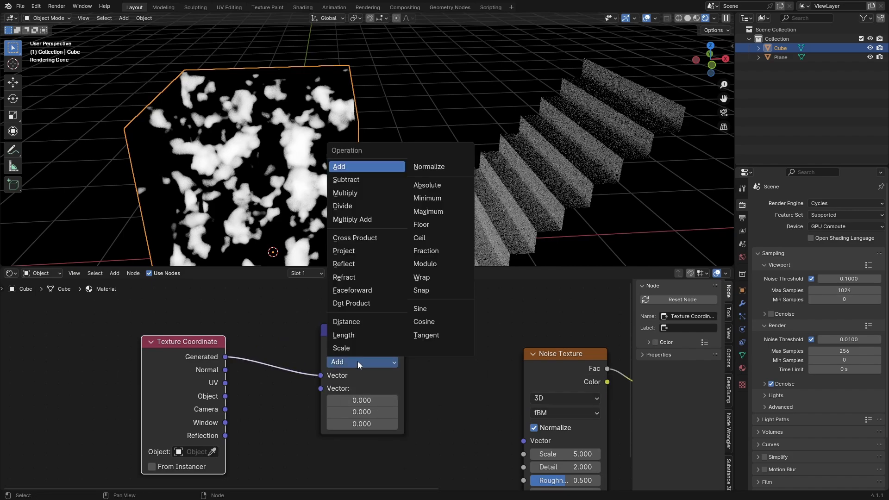
pyautogui.moveTo(422, 290)
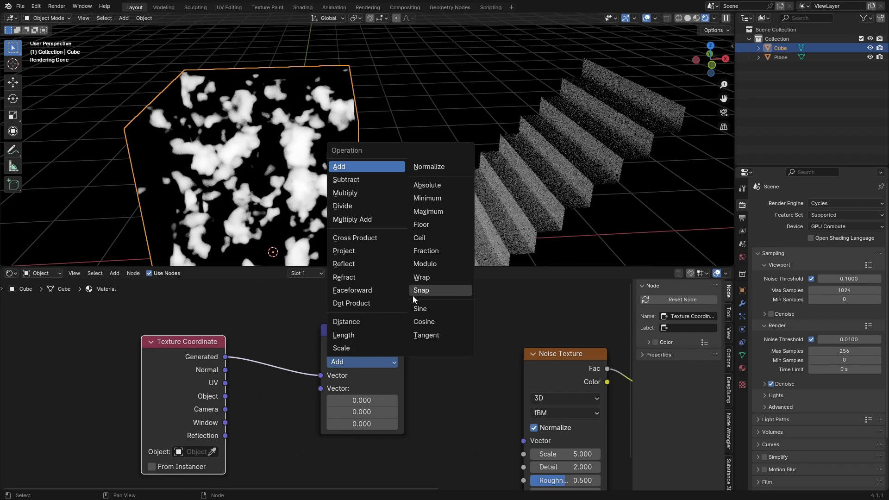
pyautogui.click(421, 290)
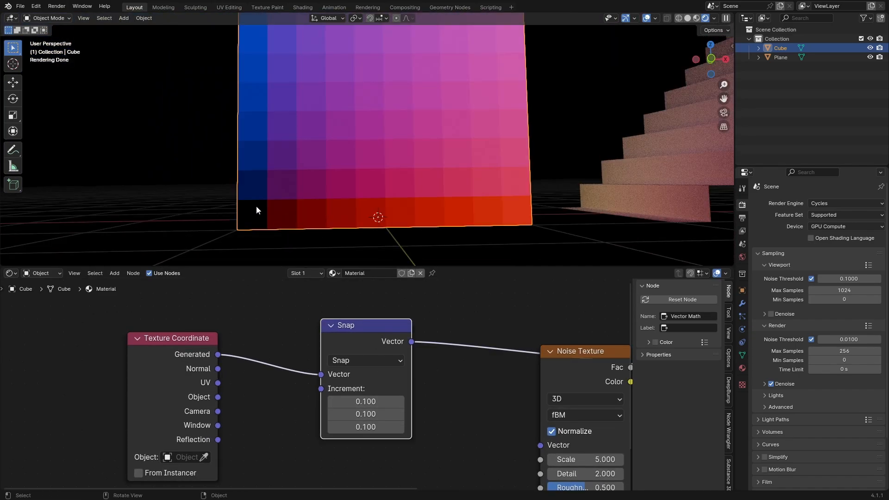
pyautogui.moveTo(260, 229)
pyautogui.write('combi')
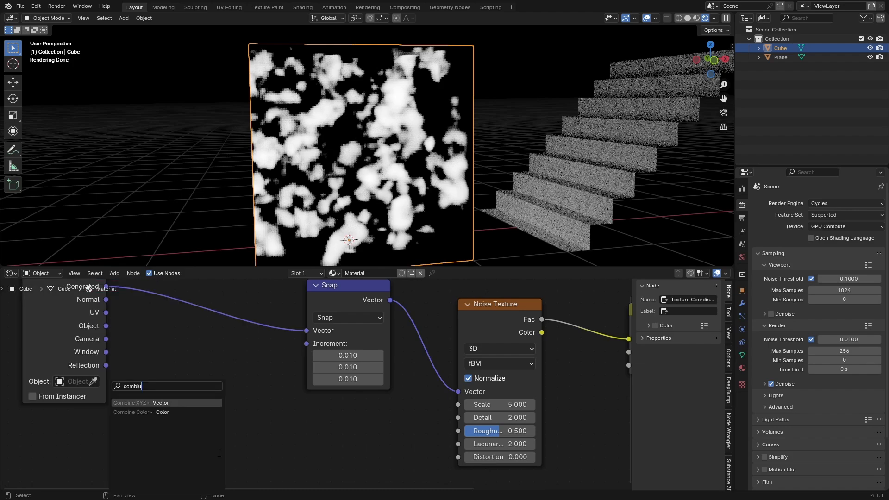
# Feed a Divide Math node (3.0) through Combine XYZ into all Snap increment axes.
pyautogui.click(161, 402)
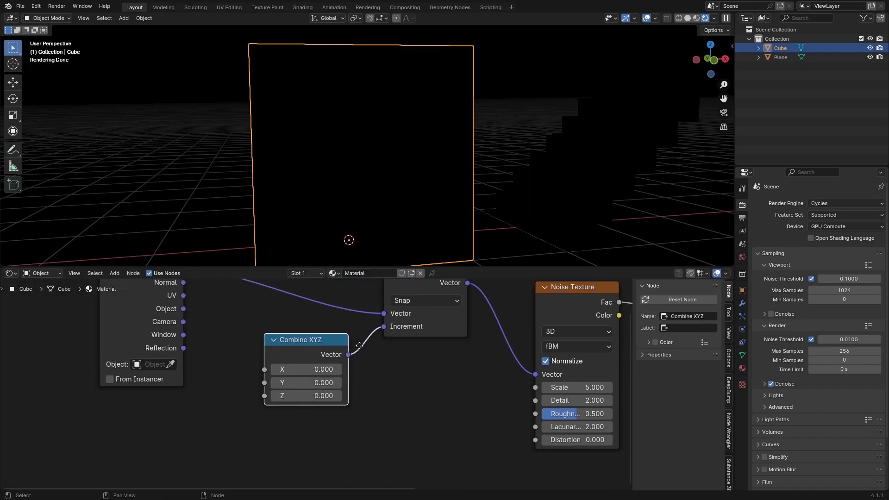
pyautogui.write('math')
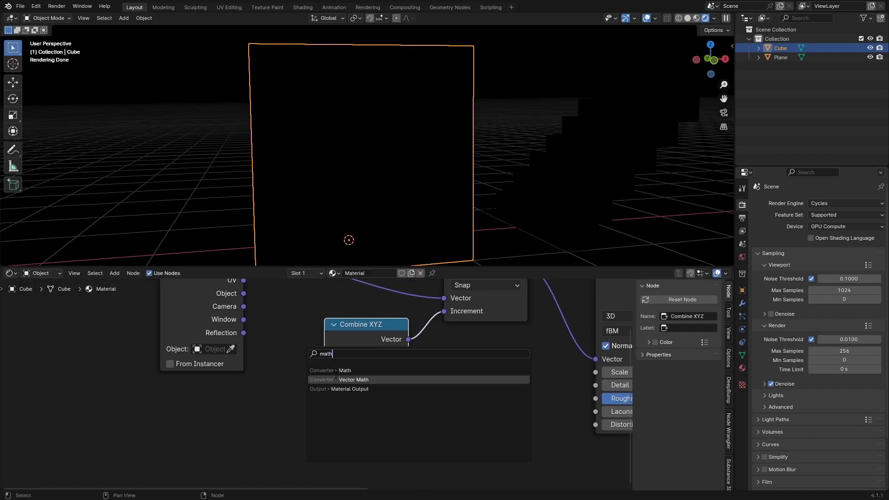
pyautogui.click(344, 371)
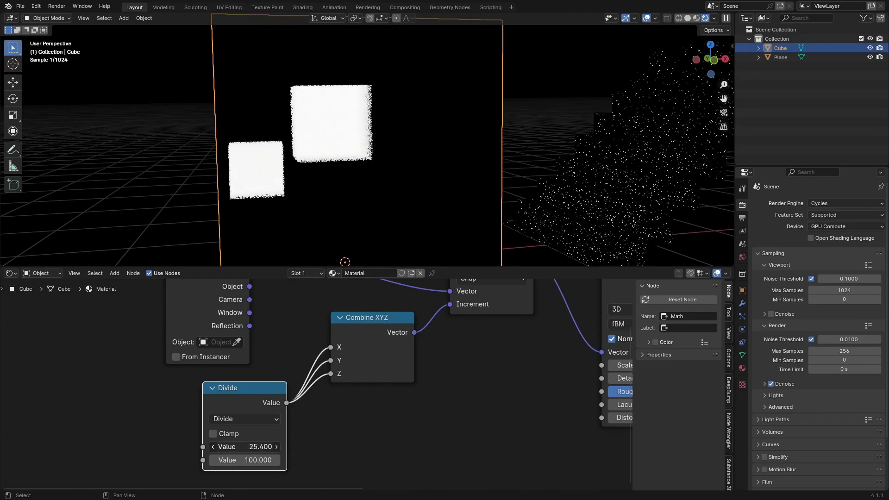
pyautogui.write('3.000')
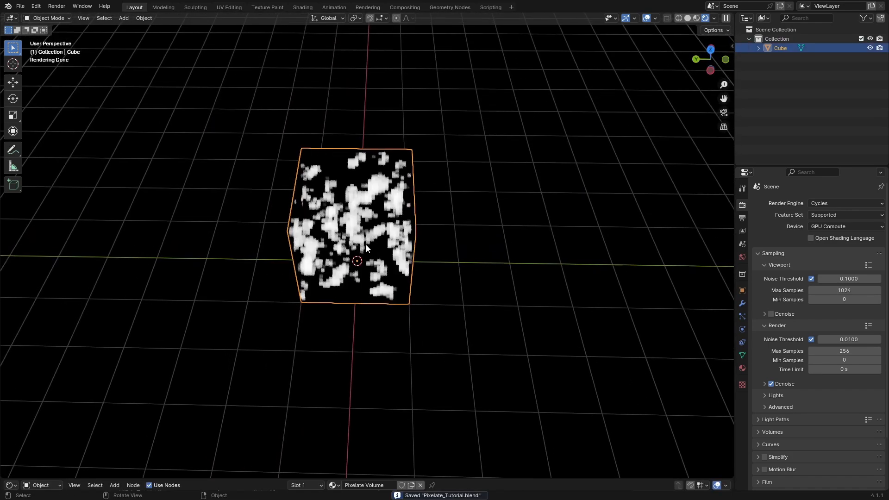
# Import the tree photo as an image plane via File > Import > Images as Planes.
pyautogui.click(20, 6)
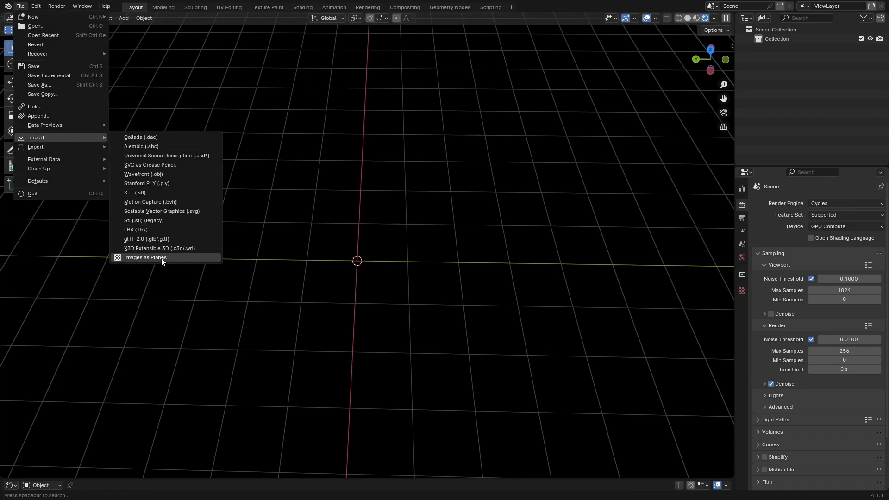
pyautogui.click(145, 258)
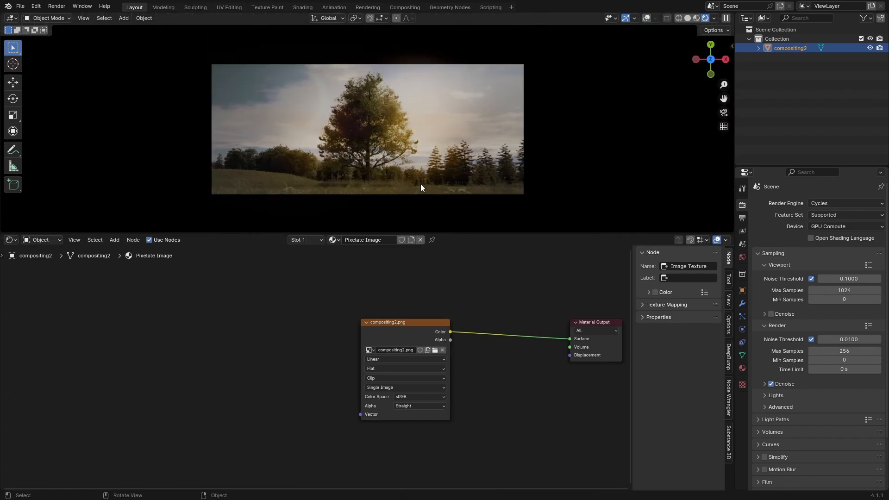
pyautogui.moveTo(245, 301)
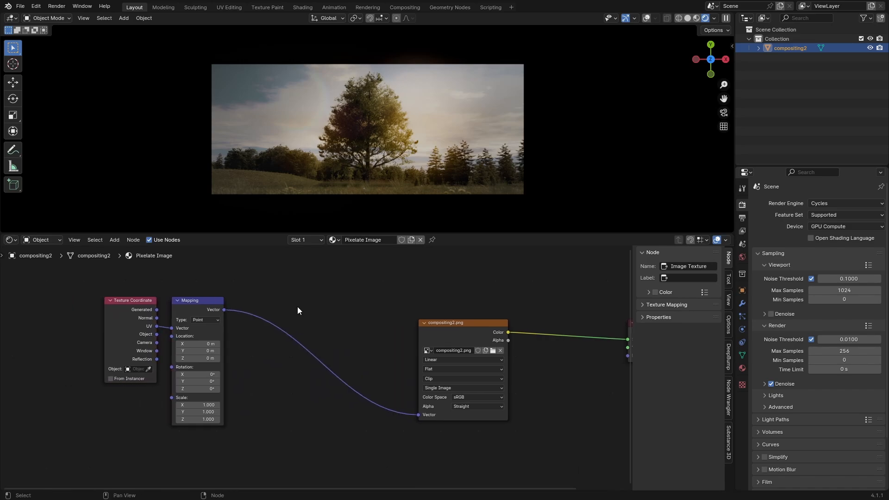
# Insert a Snap Vector Math node (increment 0.005) before the image texture's Vector input.
pyautogui.click(189, 301)
pyautogui.write('vec')
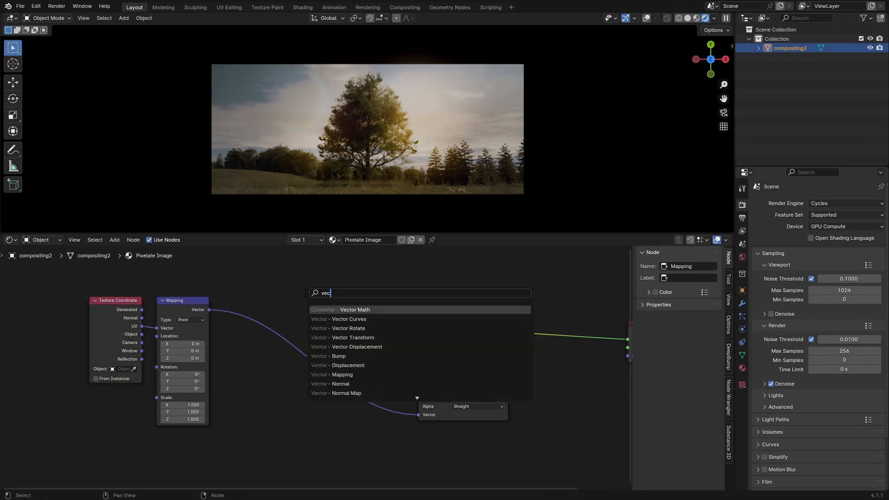
pyautogui.click(355, 309)
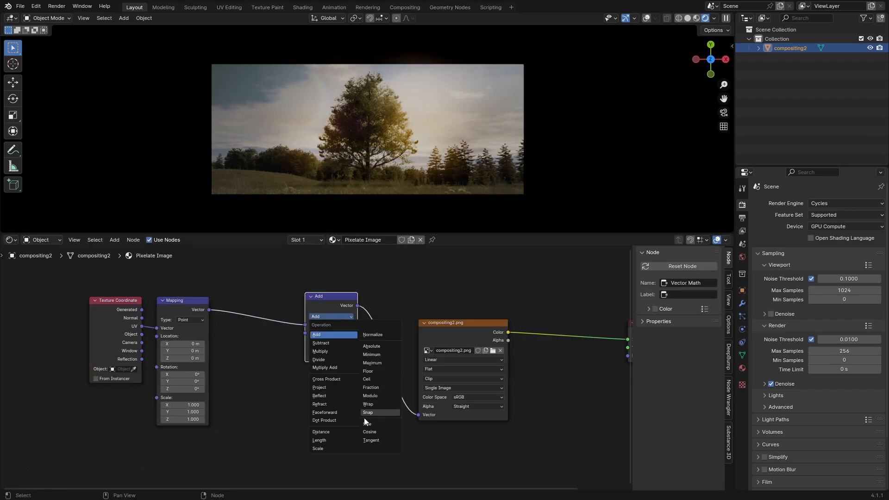
pyautogui.click(367, 412)
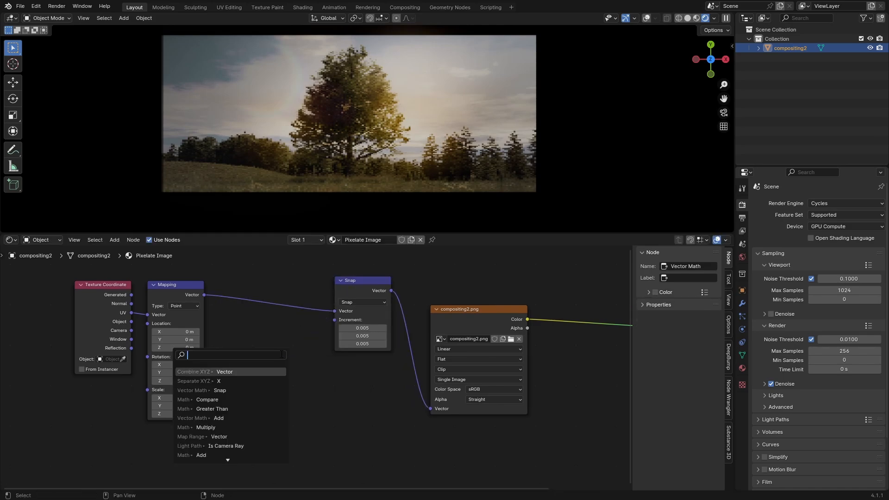
# Feed the Snap increment from a Combine XYZ with X=0.5÷160 and Y=0.5÷90 Divide nodes.
pyautogui.write('combin')
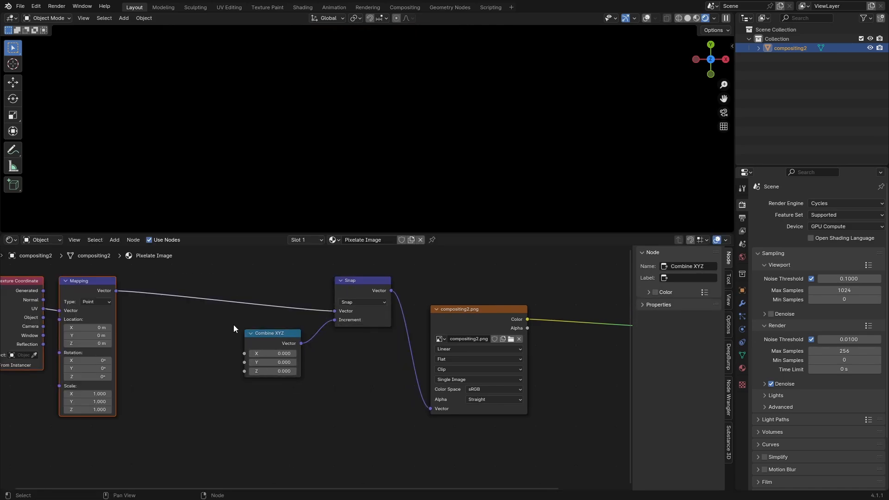
pyautogui.doubleClick(273, 353)
pyautogui.write('16.000')
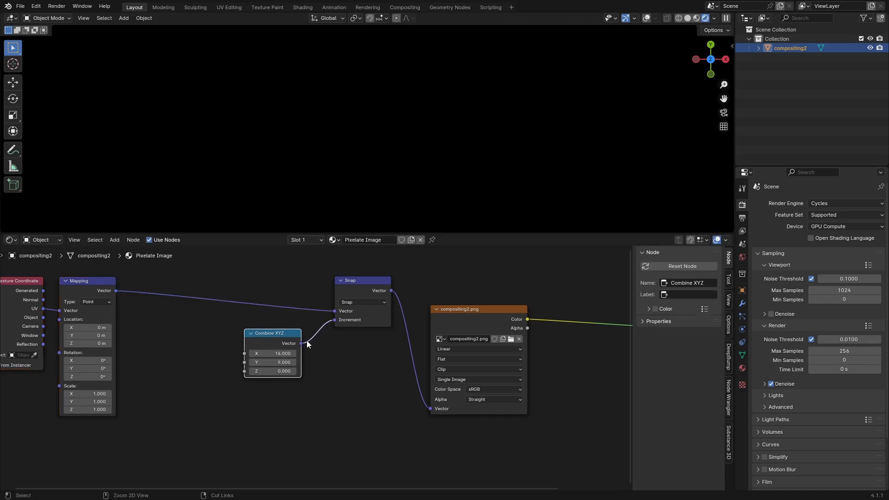
pyautogui.scroll(-3)
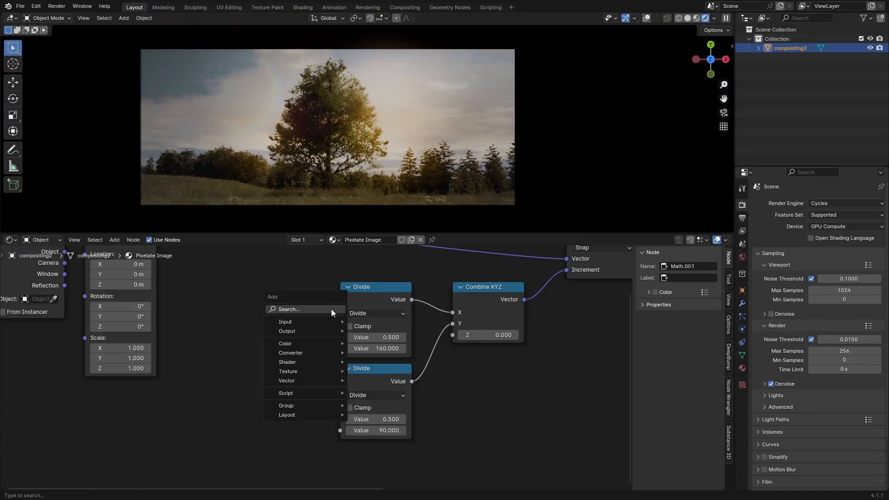
# Group the Divide and Combine XYZ nodes, with the group input value feeding both dividends.
pyautogui.click(285, 322)
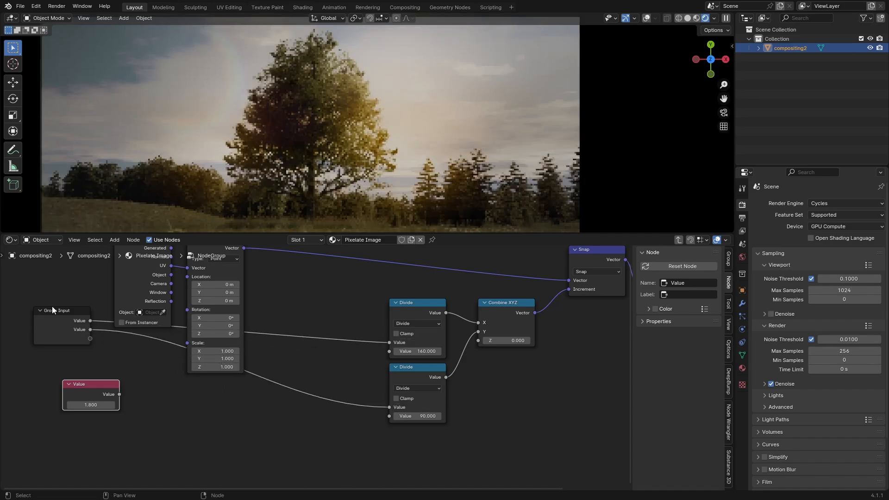
# Add a Math node after the group input, add an 'Aspect X' socket, and rename the group.
pyautogui.click(60, 310)
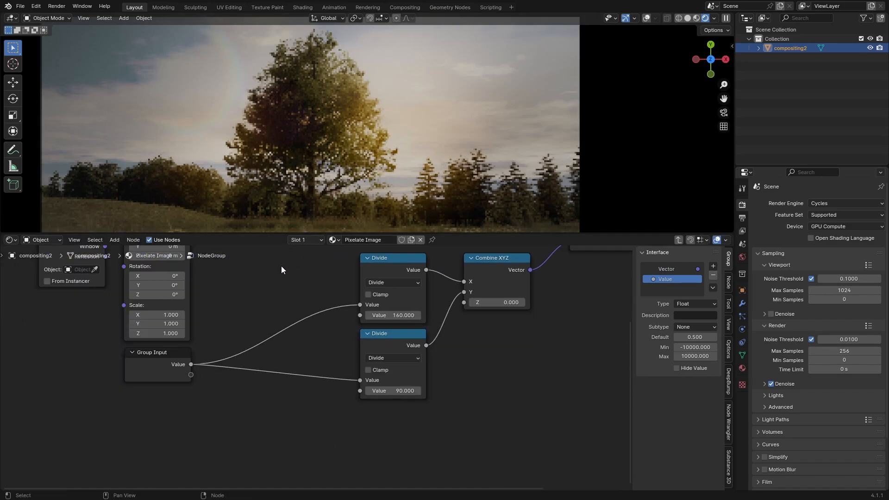
pyautogui.write('ma')
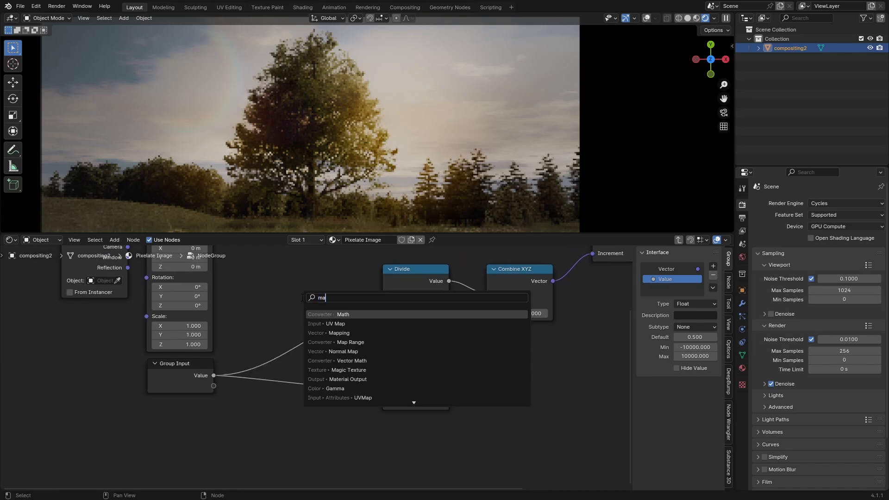
pyautogui.click(343, 314)
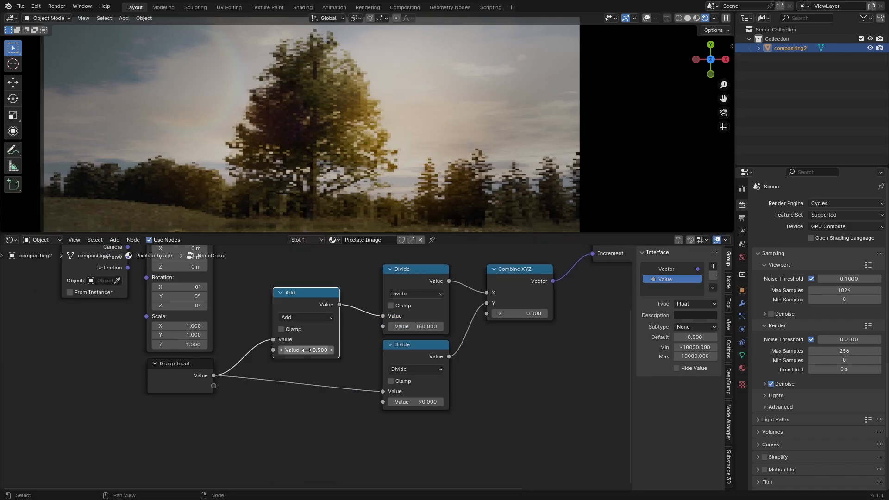
pyautogui.click(305, 317)
pyautogui.write('Aspce')
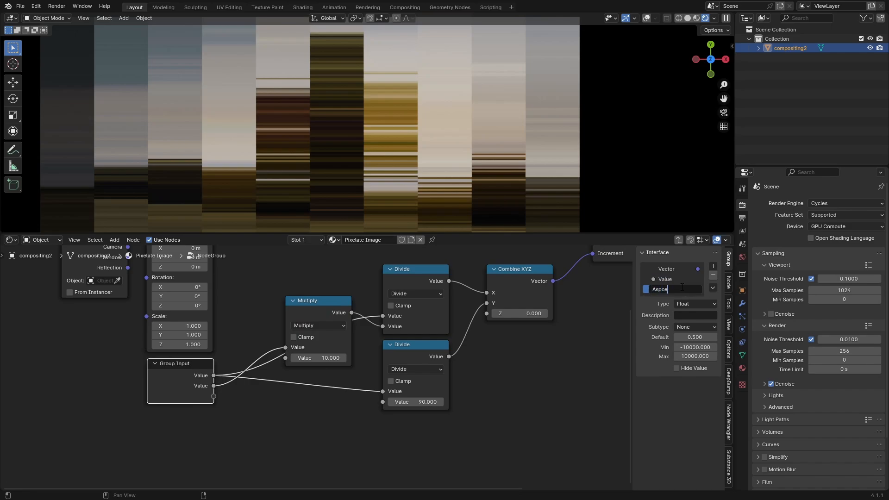
pyautogui.write('Aspect X')
pyautogui.click(695, 337)
pyautogui.write('16.000')
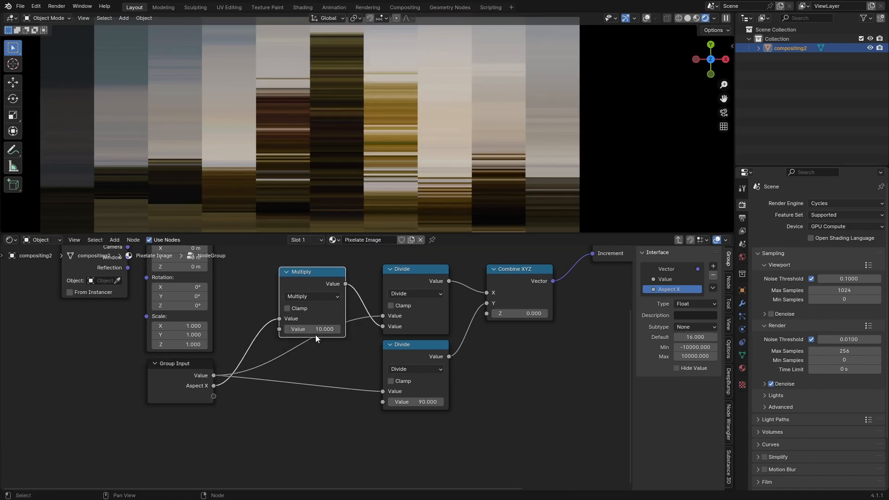
pyautogui.moveTo(405, 332)
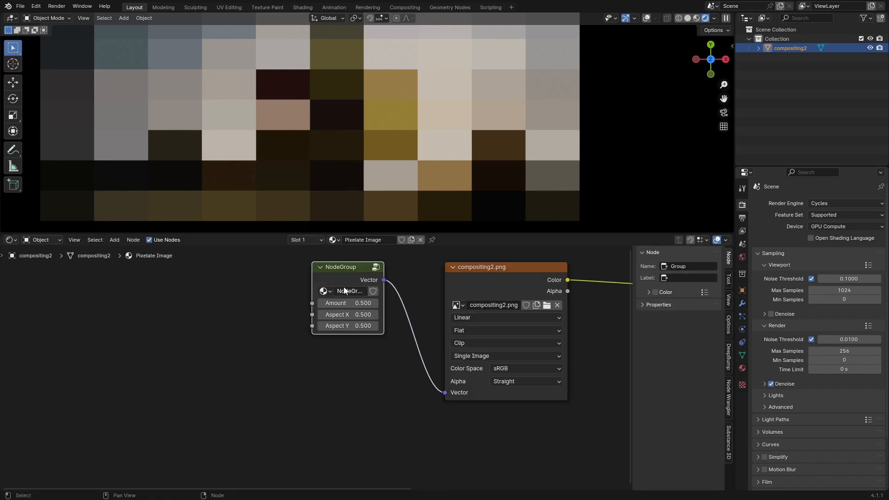
pyautogui.doubleClick(346, 290)
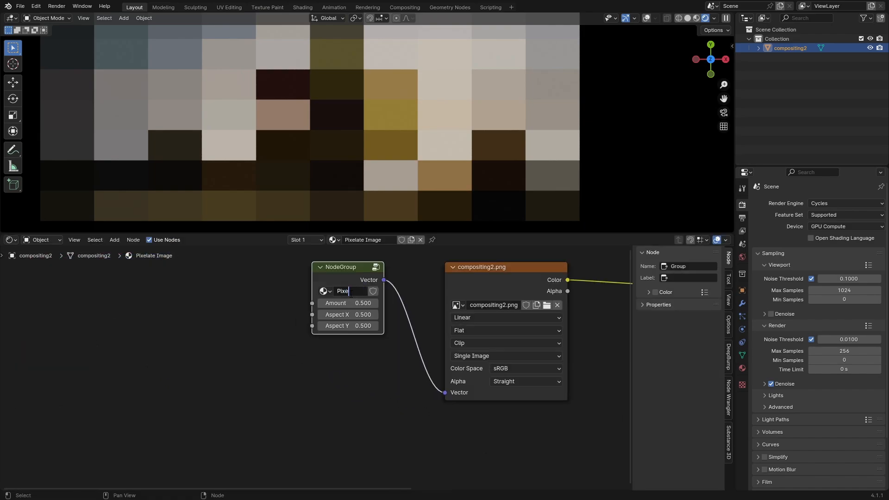